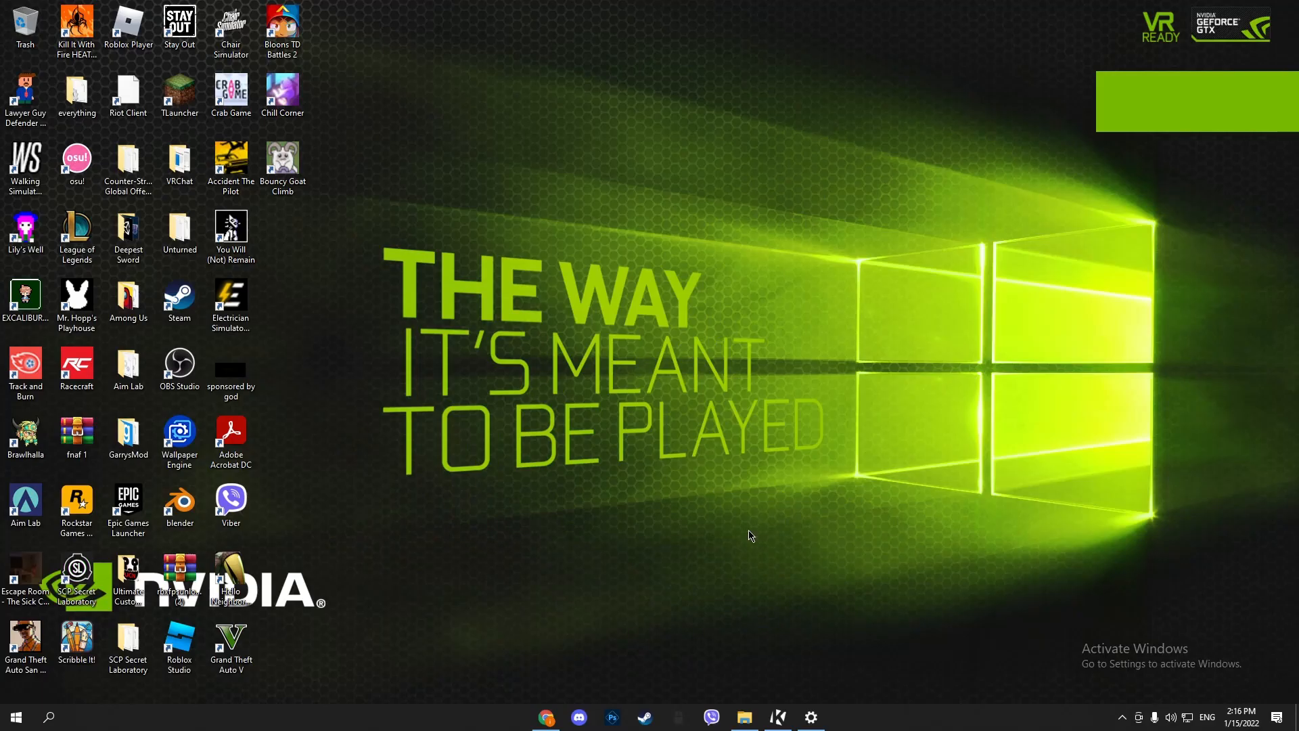
Step: Check the krnl folder briefly, then reach Windows Security from Settings' Update & Security page
click(743, 717)
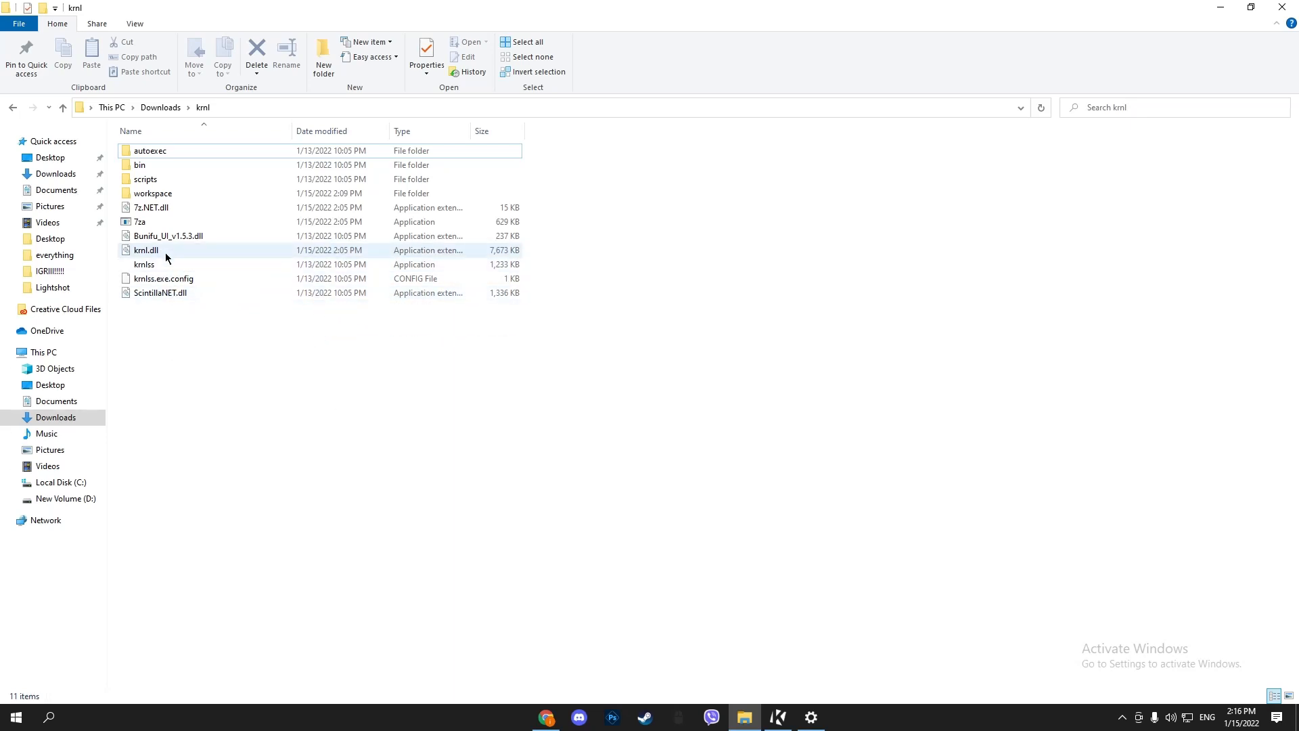
click(144, 264)
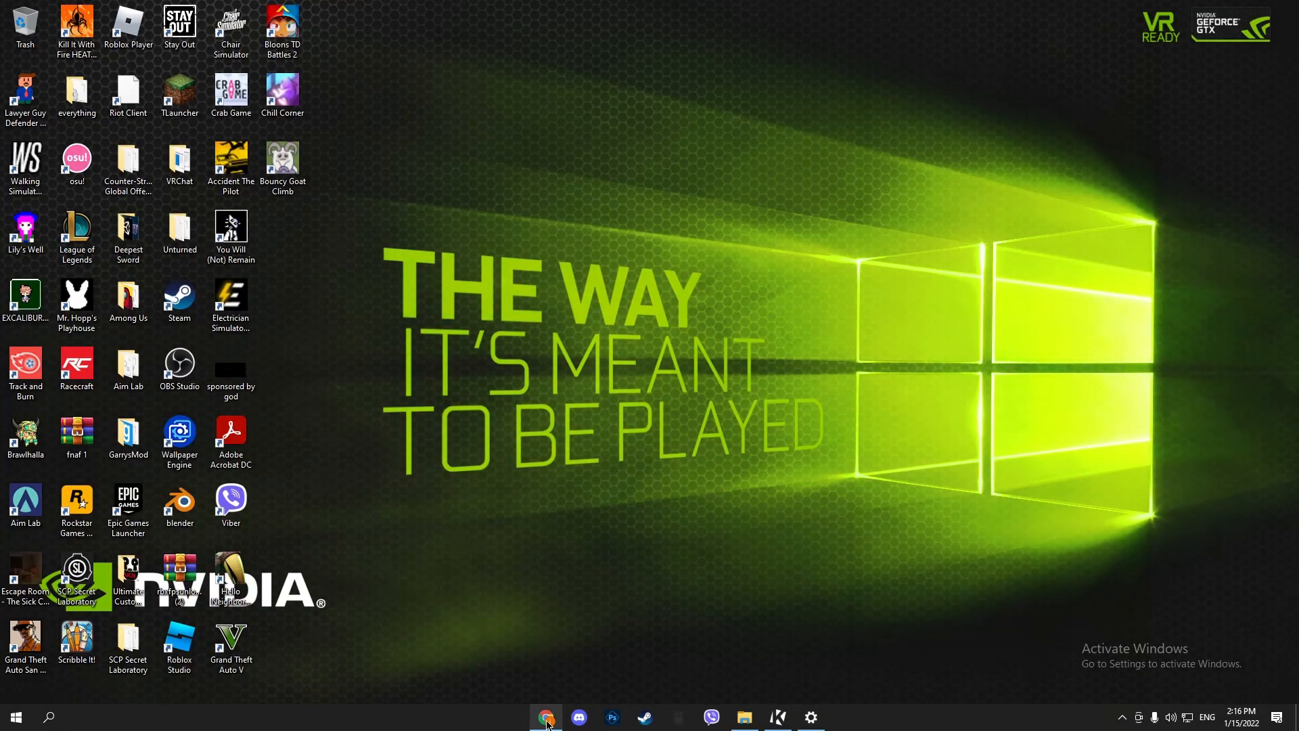
click(544, 717)
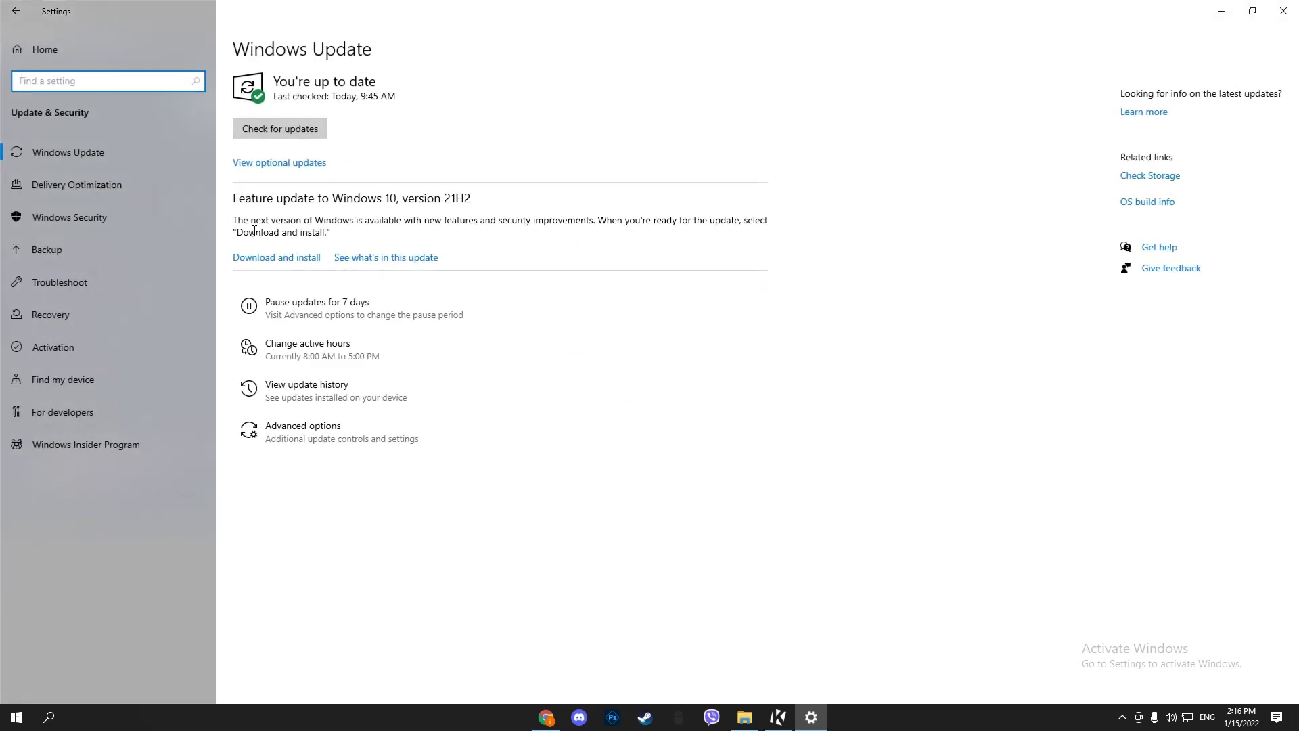
click(69, 216)
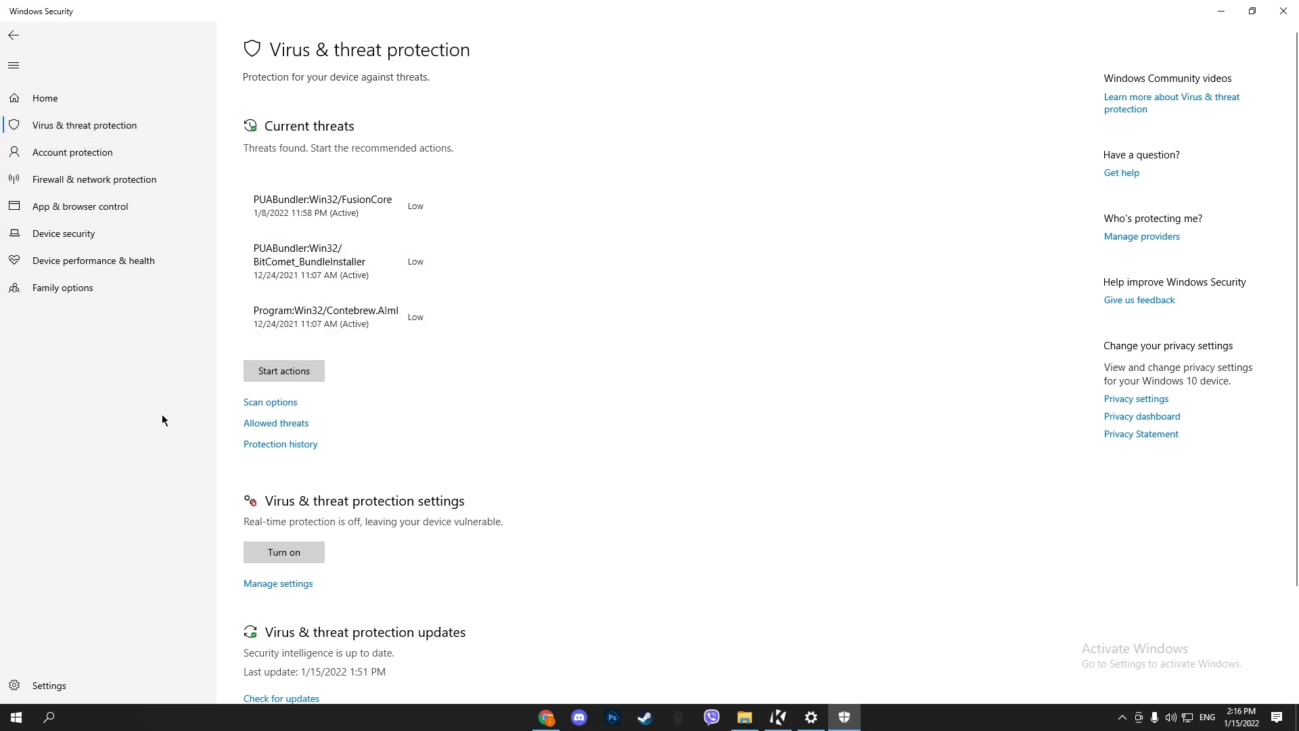
Step: Scroll to the Virus & threat protection settings showing real-time and cloud-delivered protection off
scroll(down, 3)
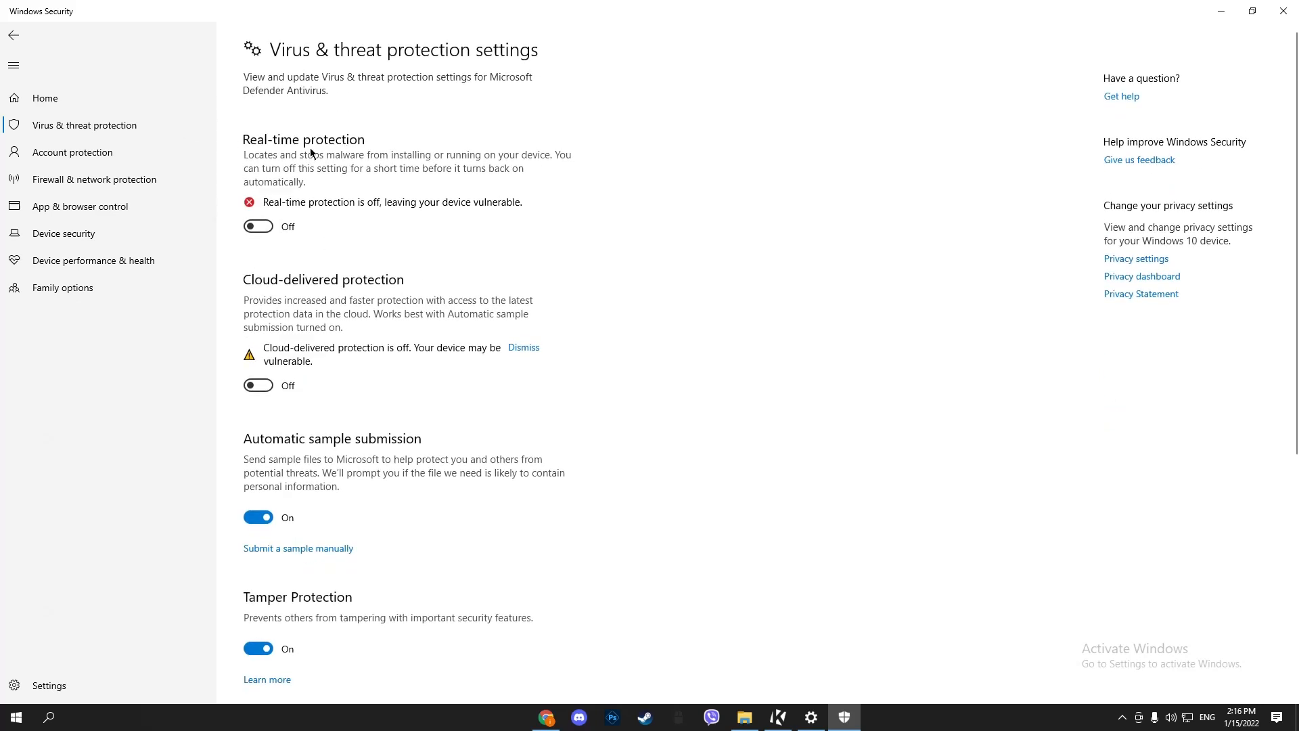
mouse_move(297, 110)
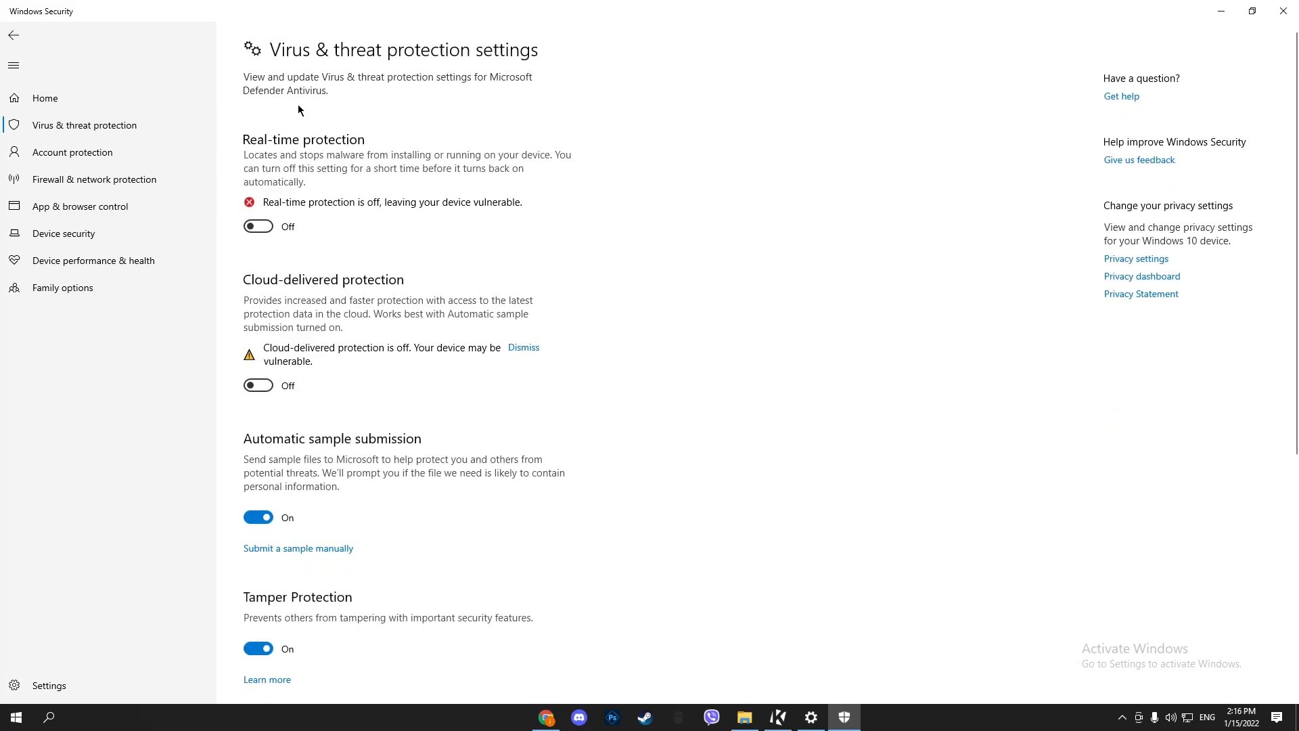
mouse_move(473, 349)
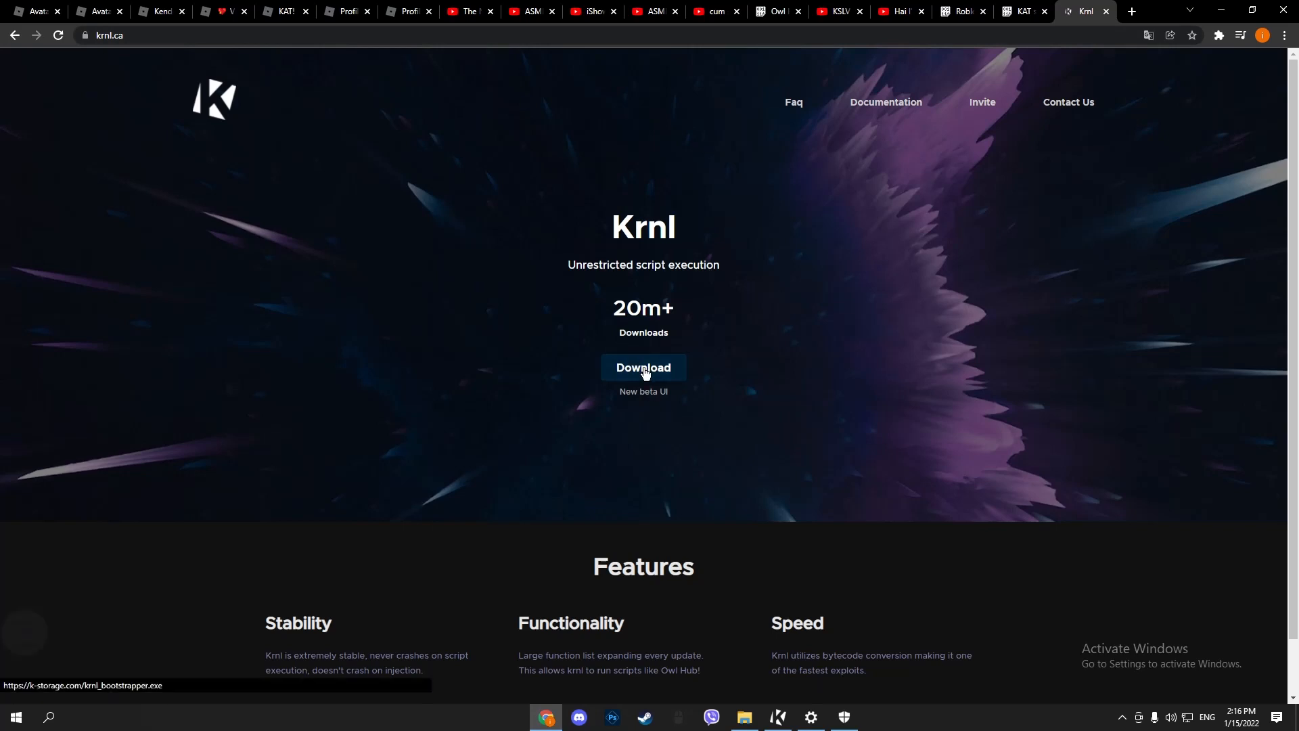
Step: Start the krnl_bootstrapper.exe download from krnl.ca, which Chrome blocks as dangerous
click(642, 367)
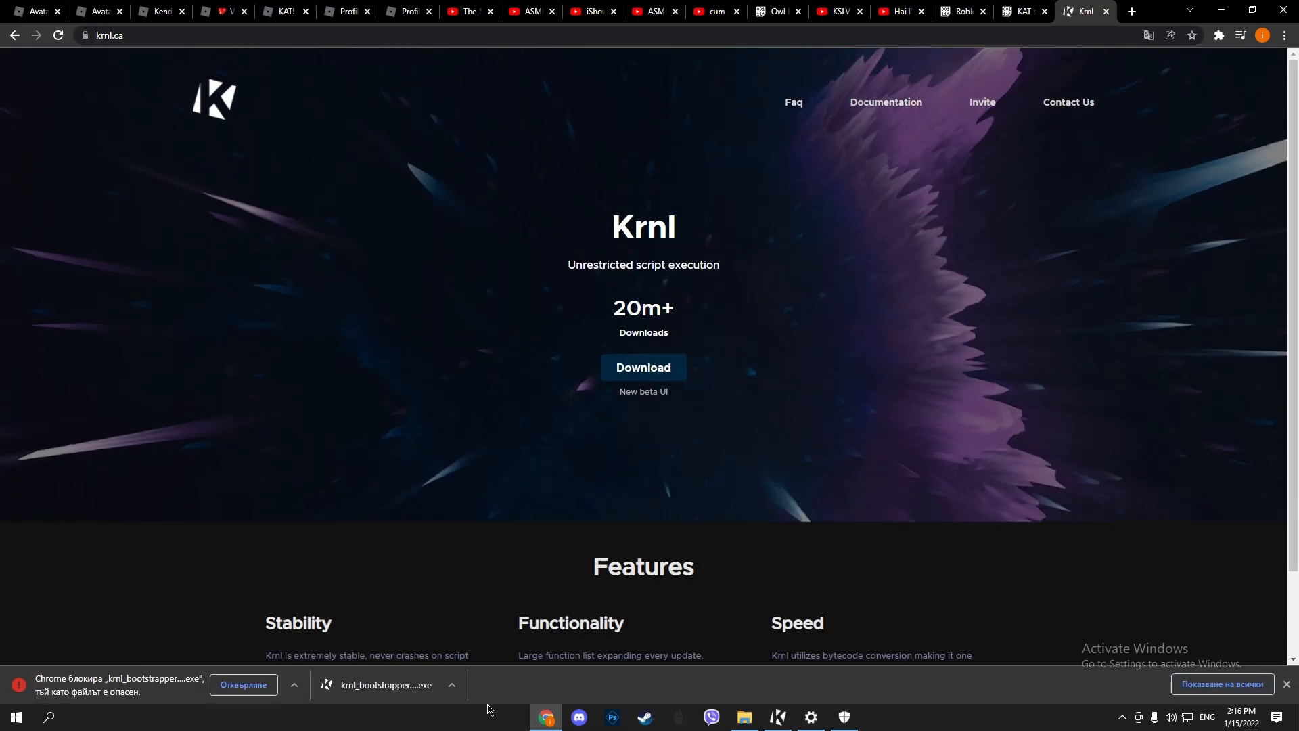
mouse_move(1222, 692)
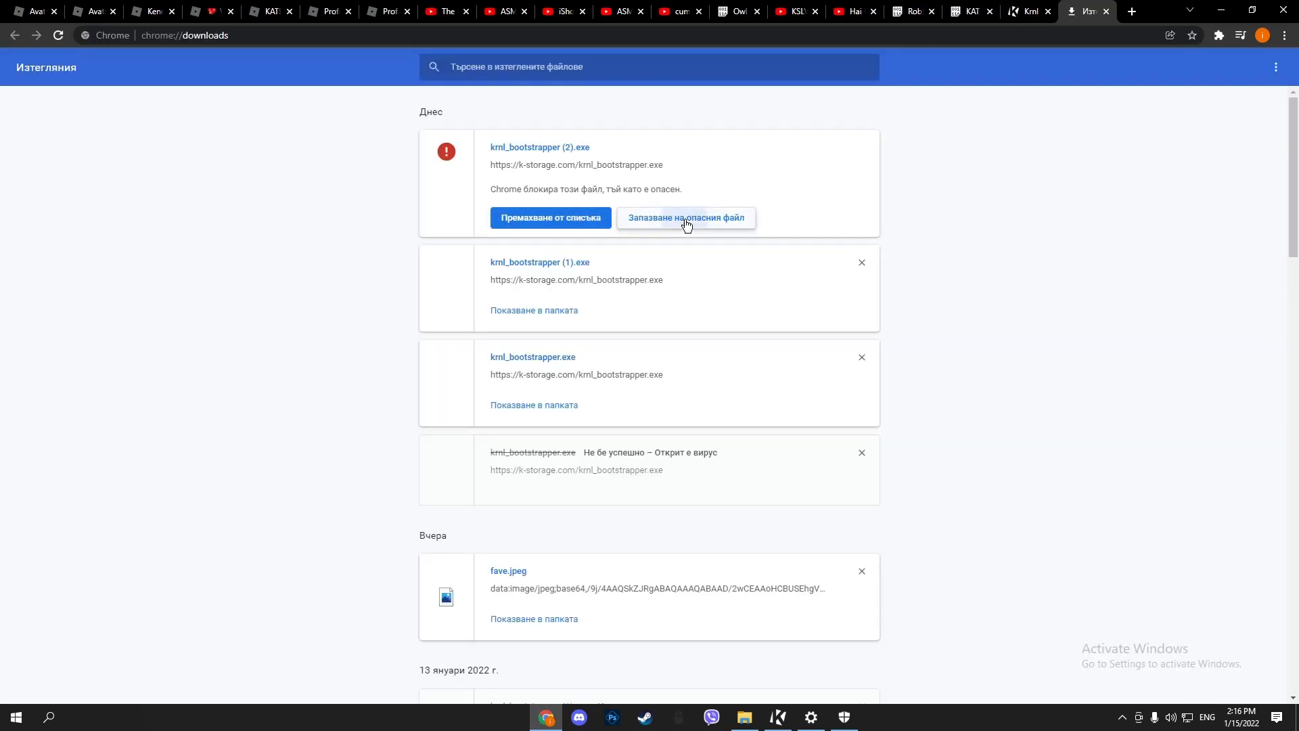
Step: Keep the blocked krnl_bootstrapper (2).exe anyway and show it in the Downloads folder
click(685, 216)
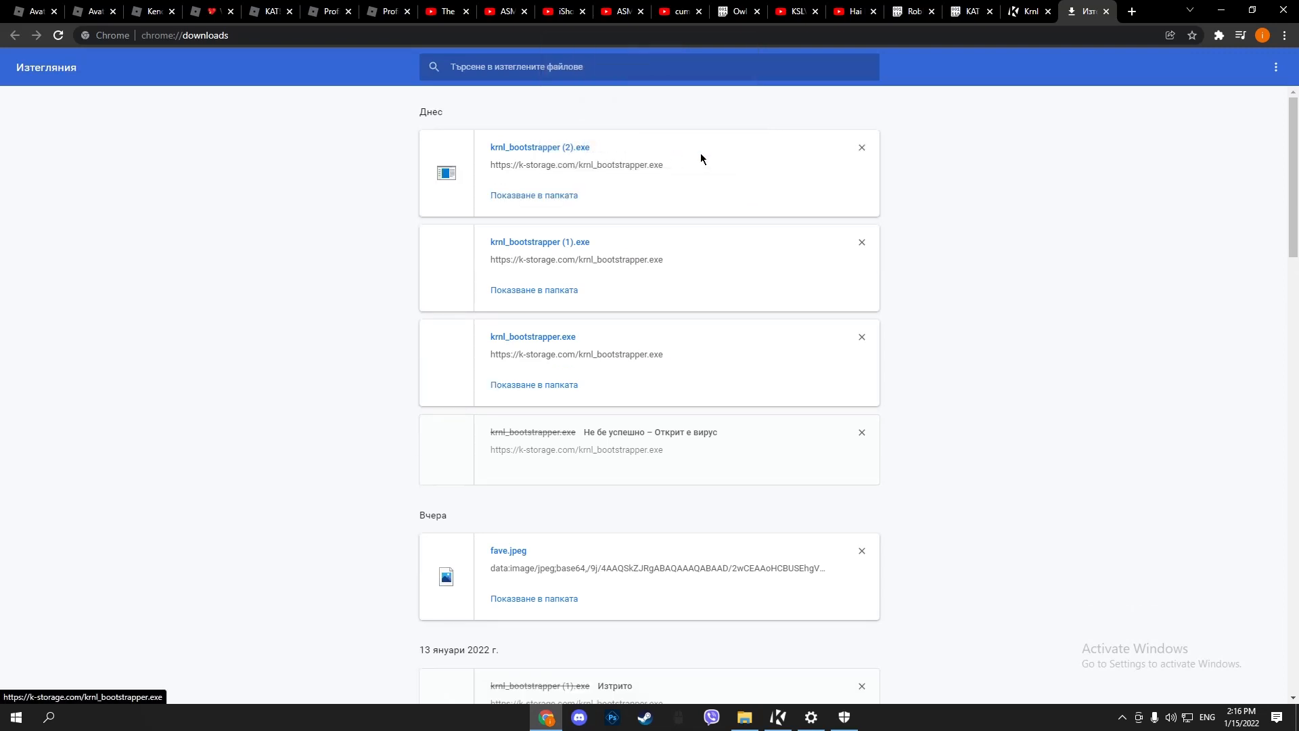
click(533, 195)
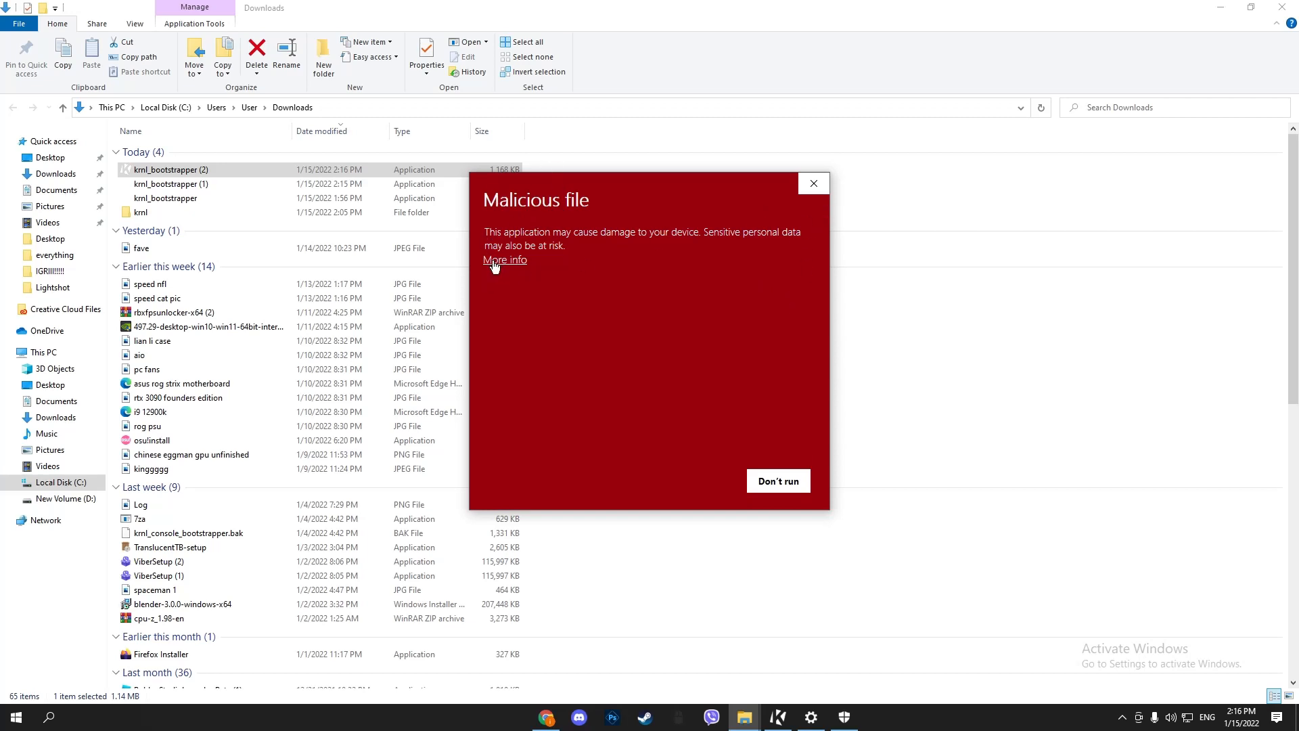
Step: Dismiss the malicious-file warning, enter the krnl folder and run krnlss to bring up the KRNL executor
click(504, 259)
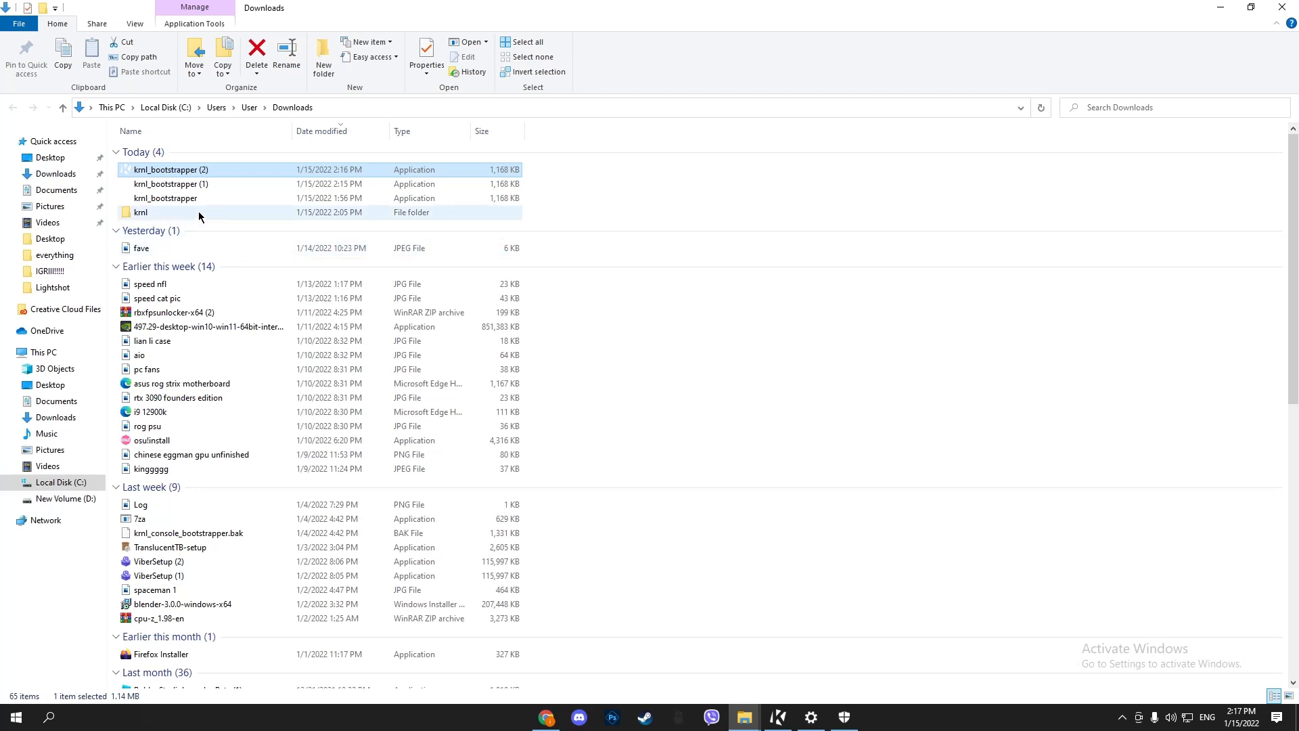
mouse_move(161, 214)
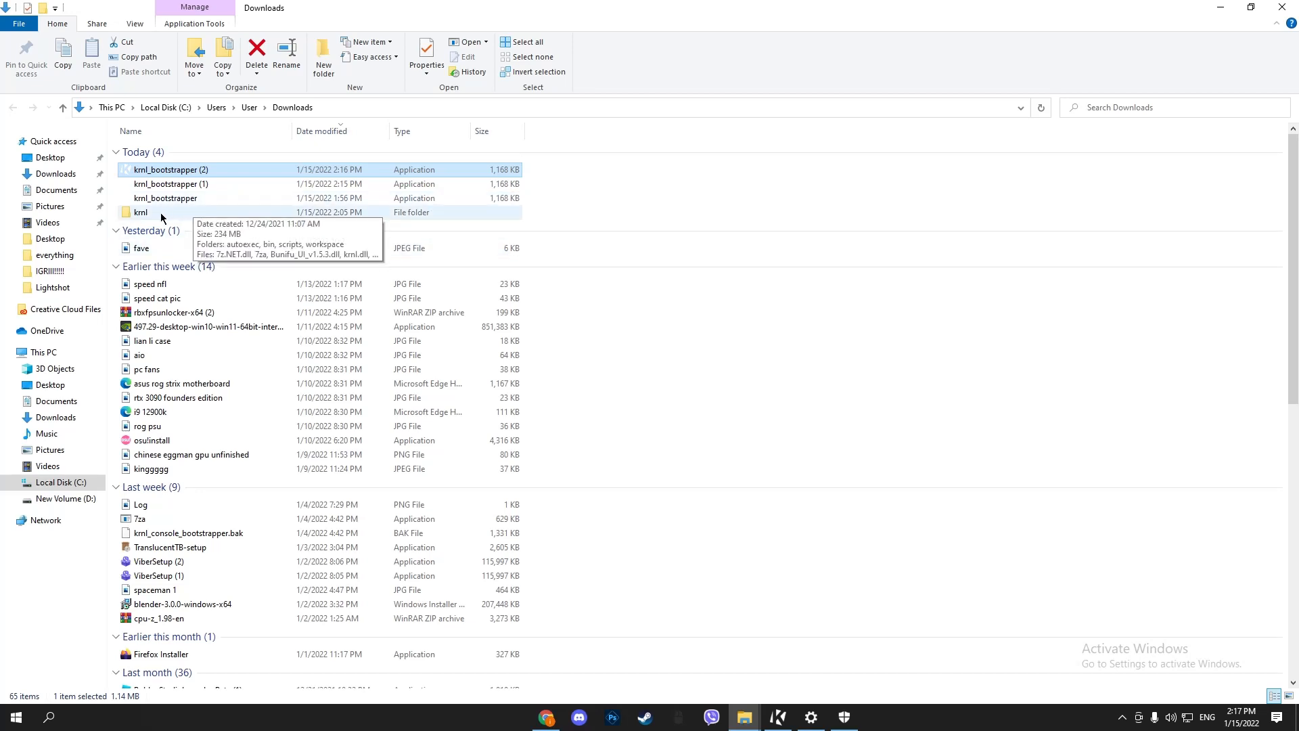
double_click(140, 212)
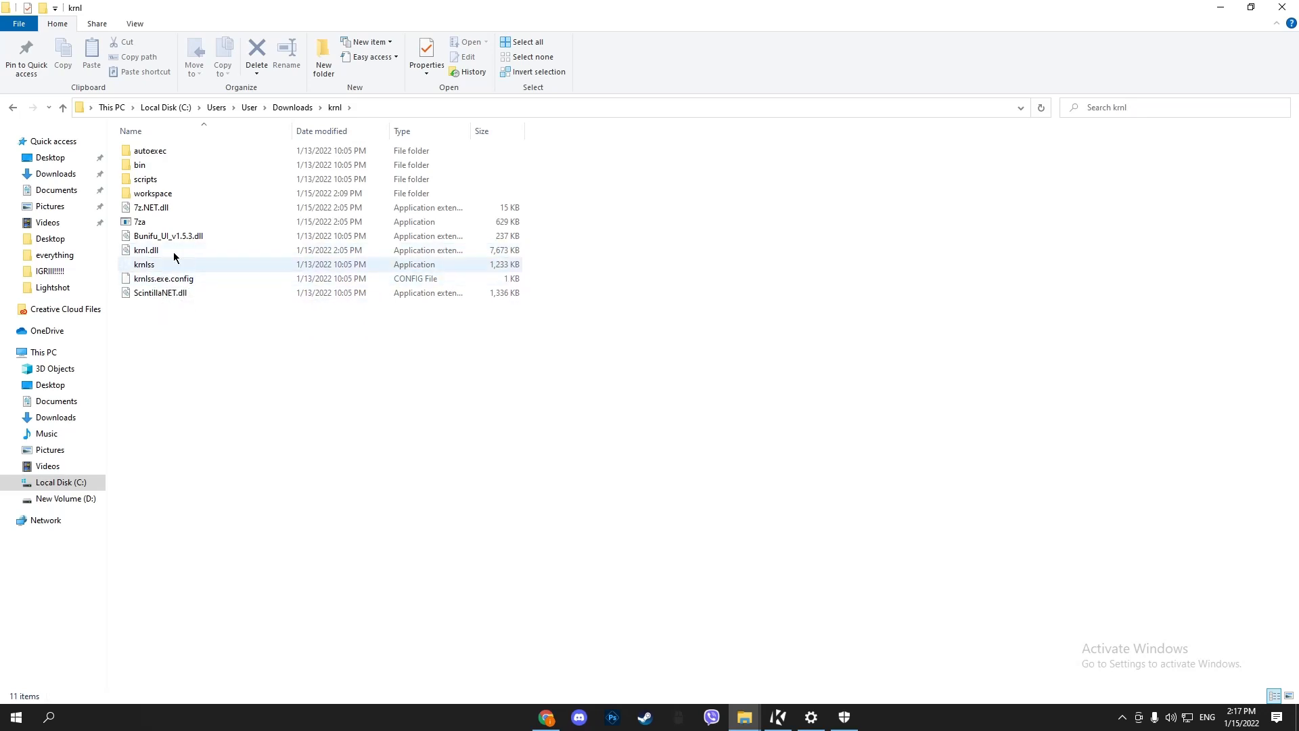
click(364, 404)
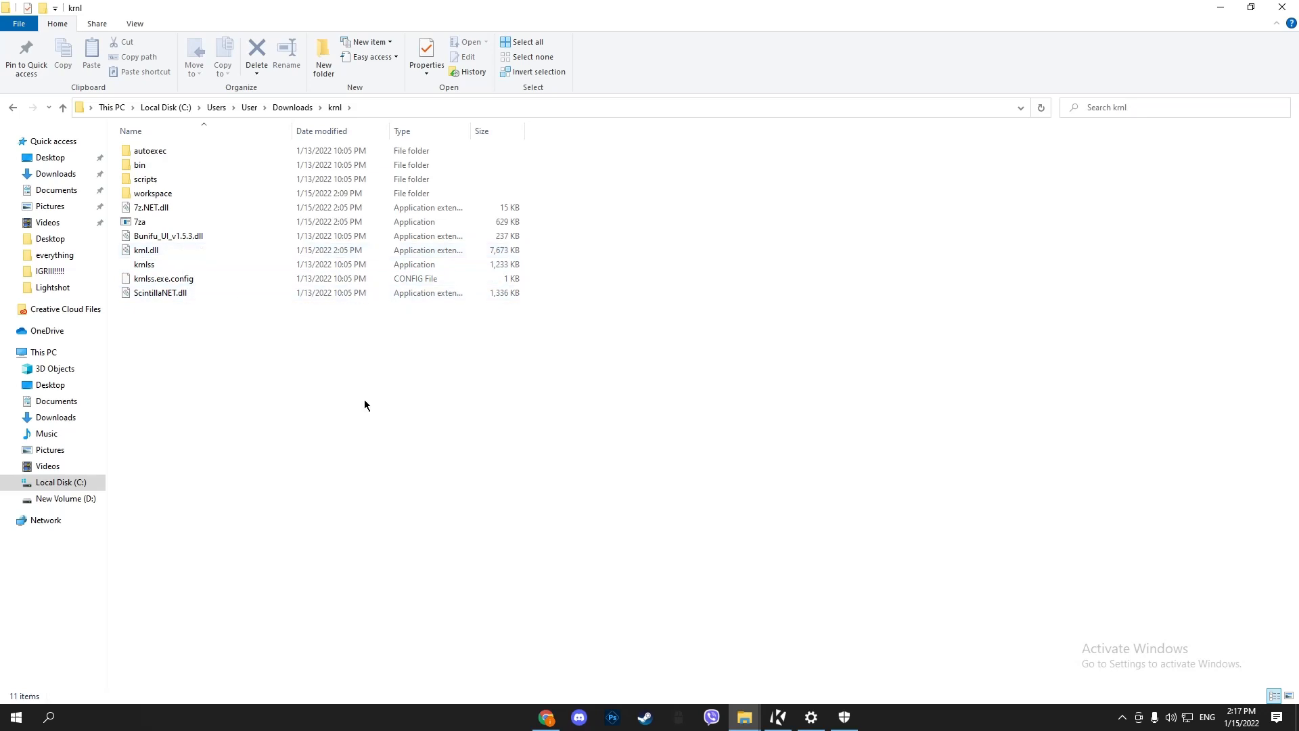
click(777, 717)
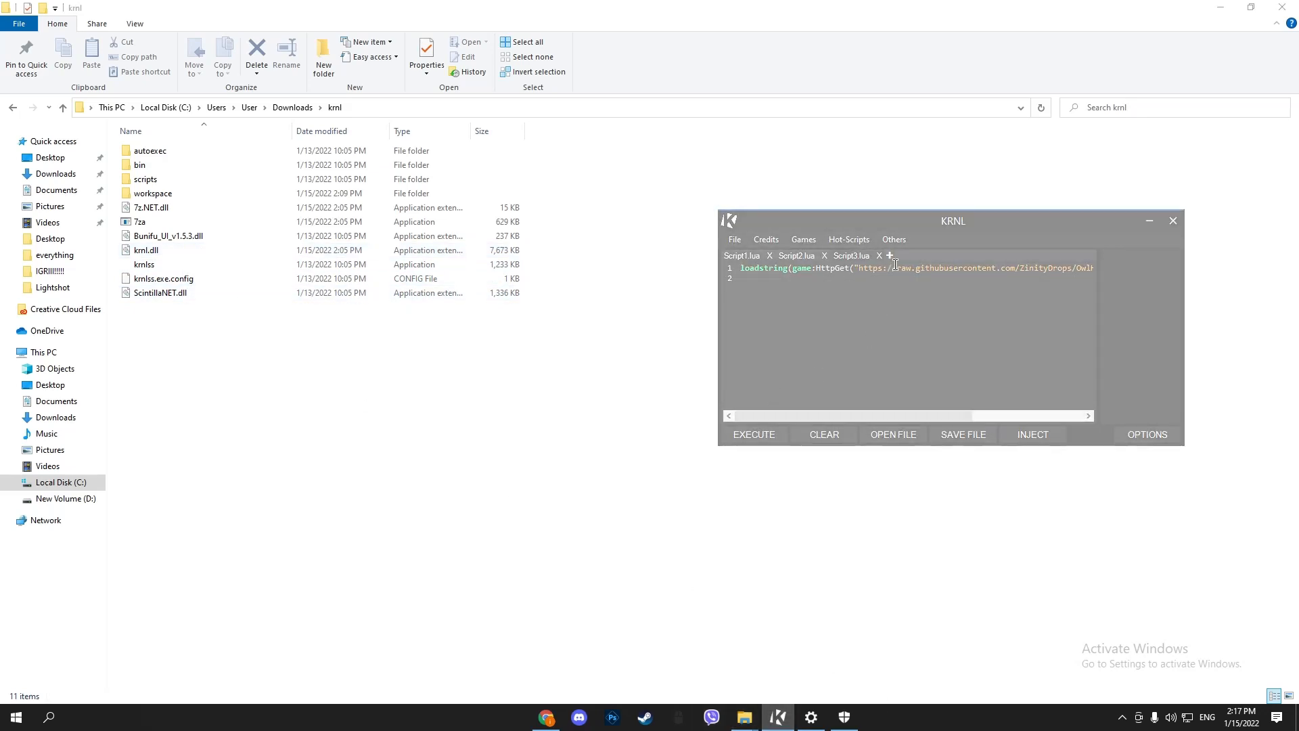